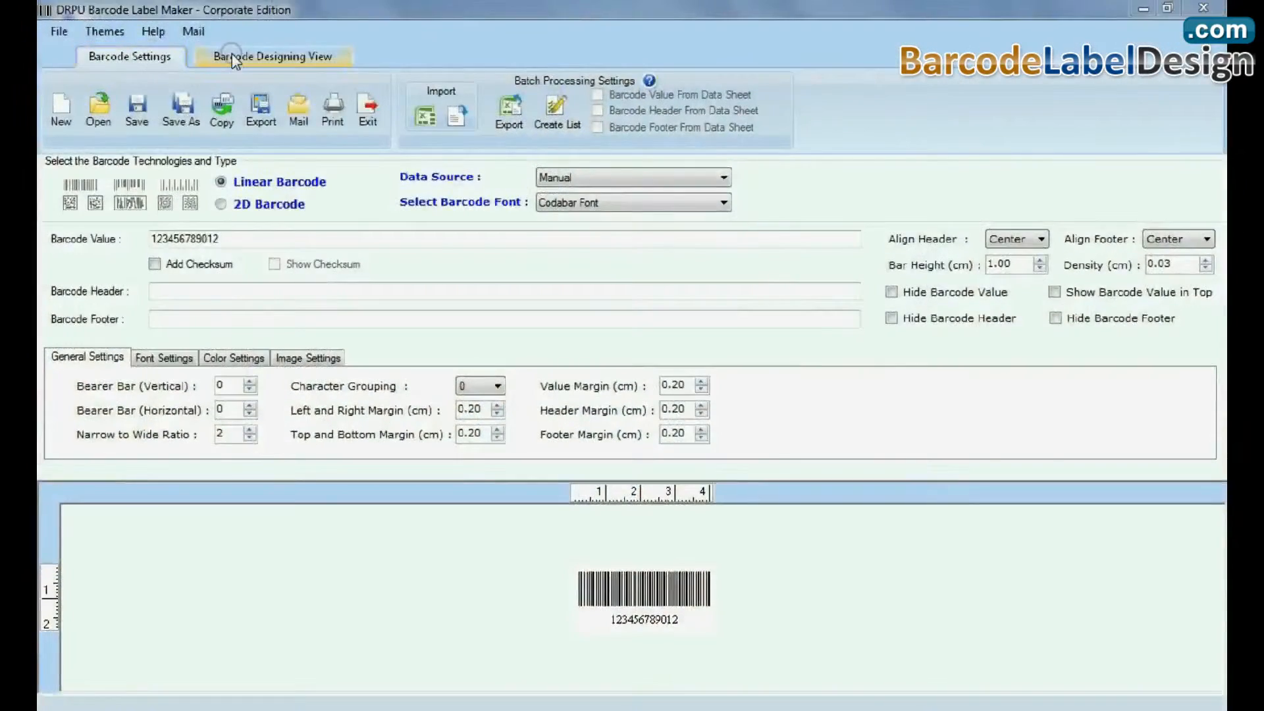
- In Designing View, set the card shape to Round Rectangle at 75 by 50 mm
click(273, 57)
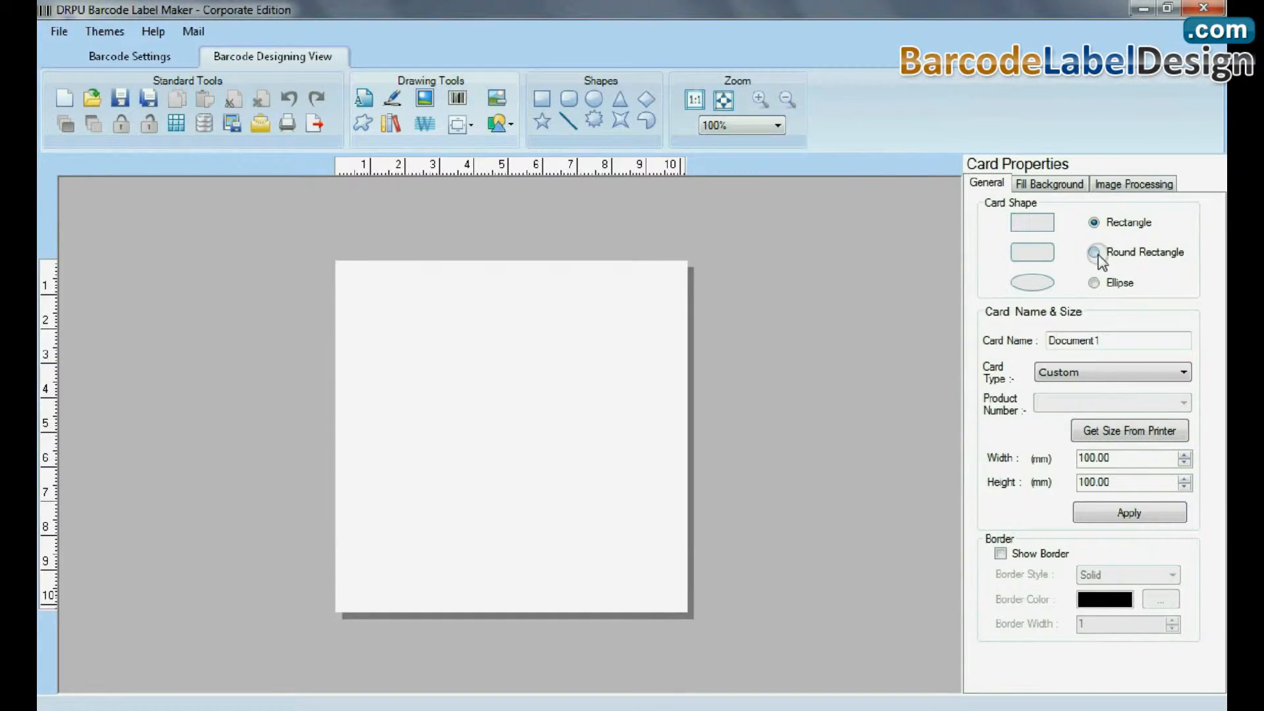
click(1095, 252)
text(75)
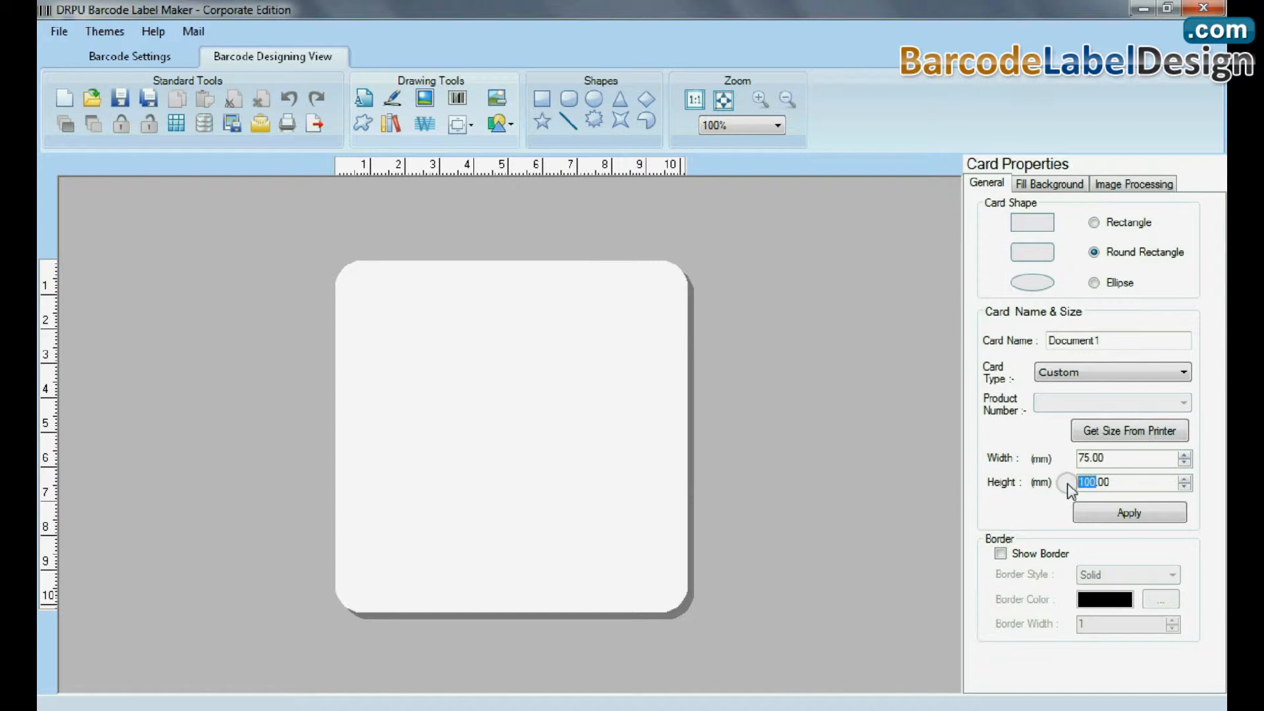
click(1129, 513)
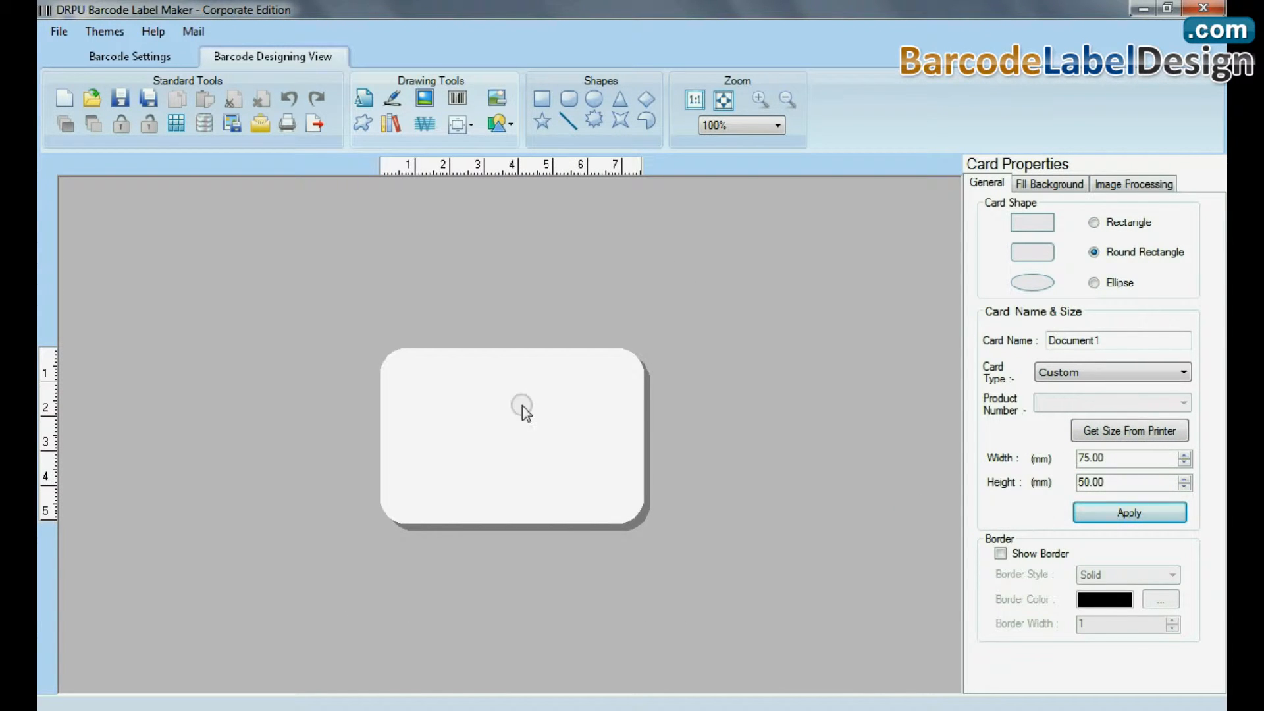
- Add a rotated Code 39 barcode with Size: M header and 'Price: $37.50' footer in bold Times New Roman
click(457, 97)
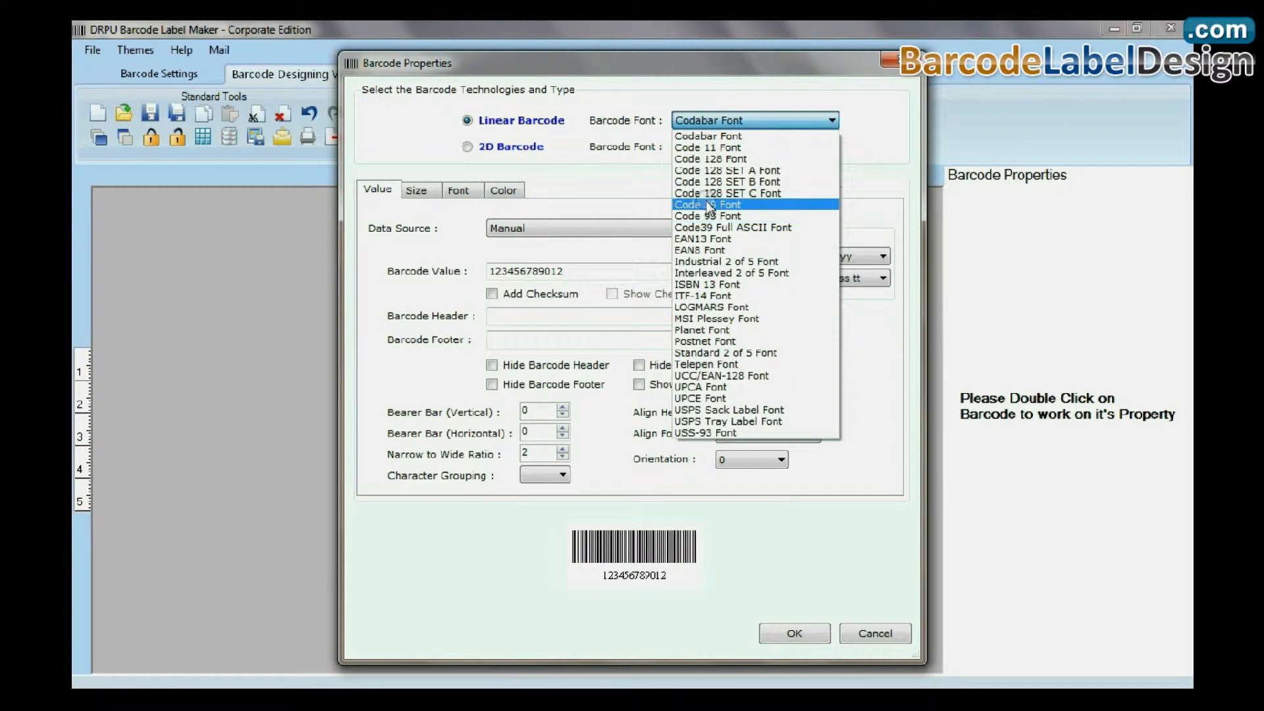
click(706, 204)
text(Size: M)
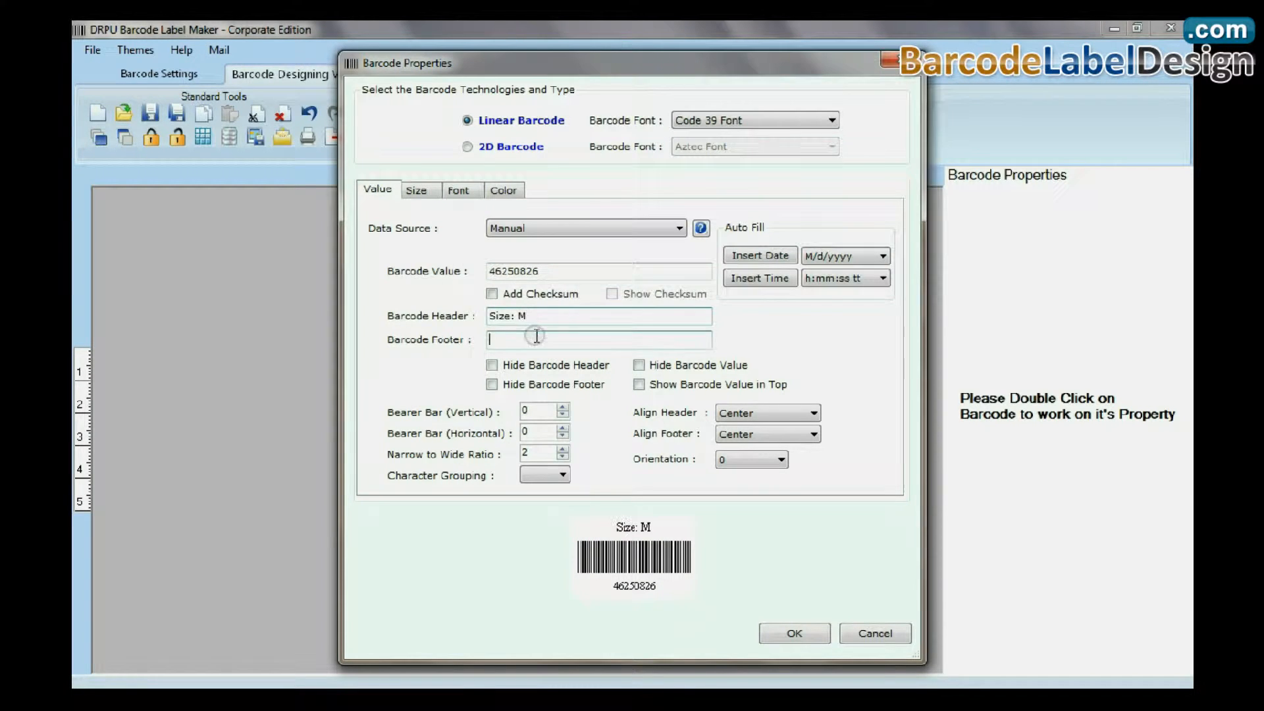
text(Price: $37.50)
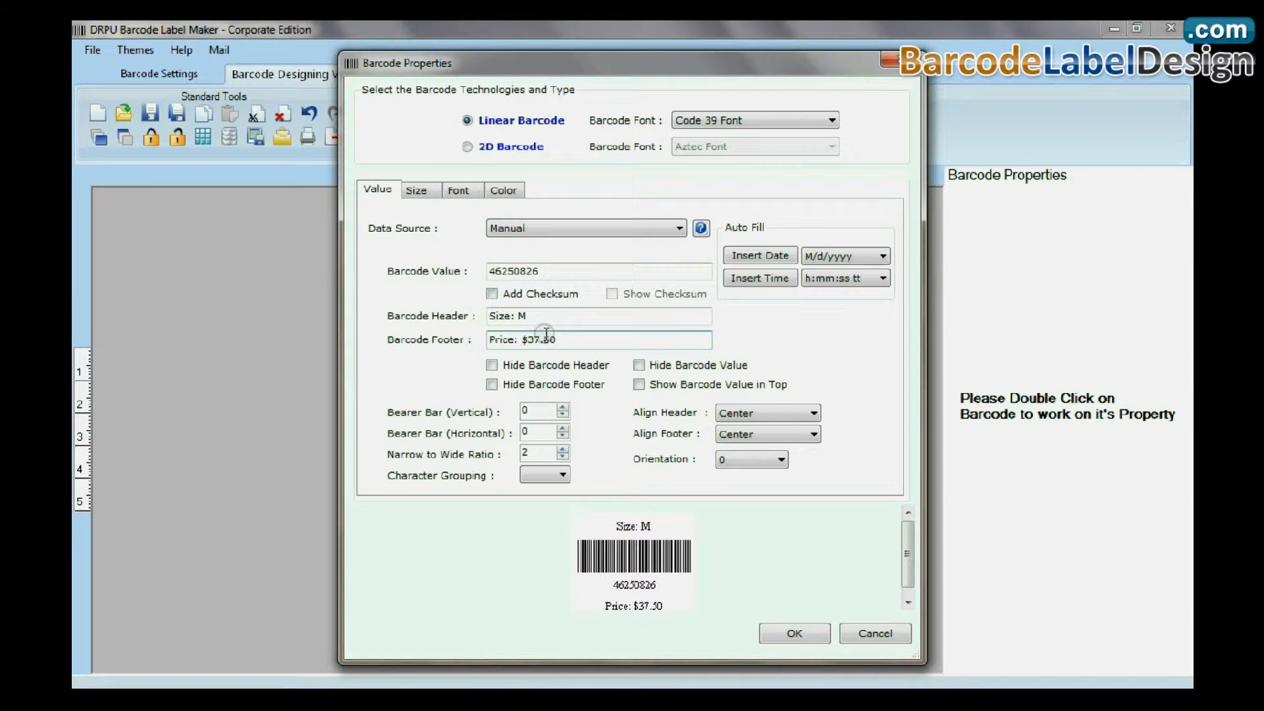
click(417, 190)
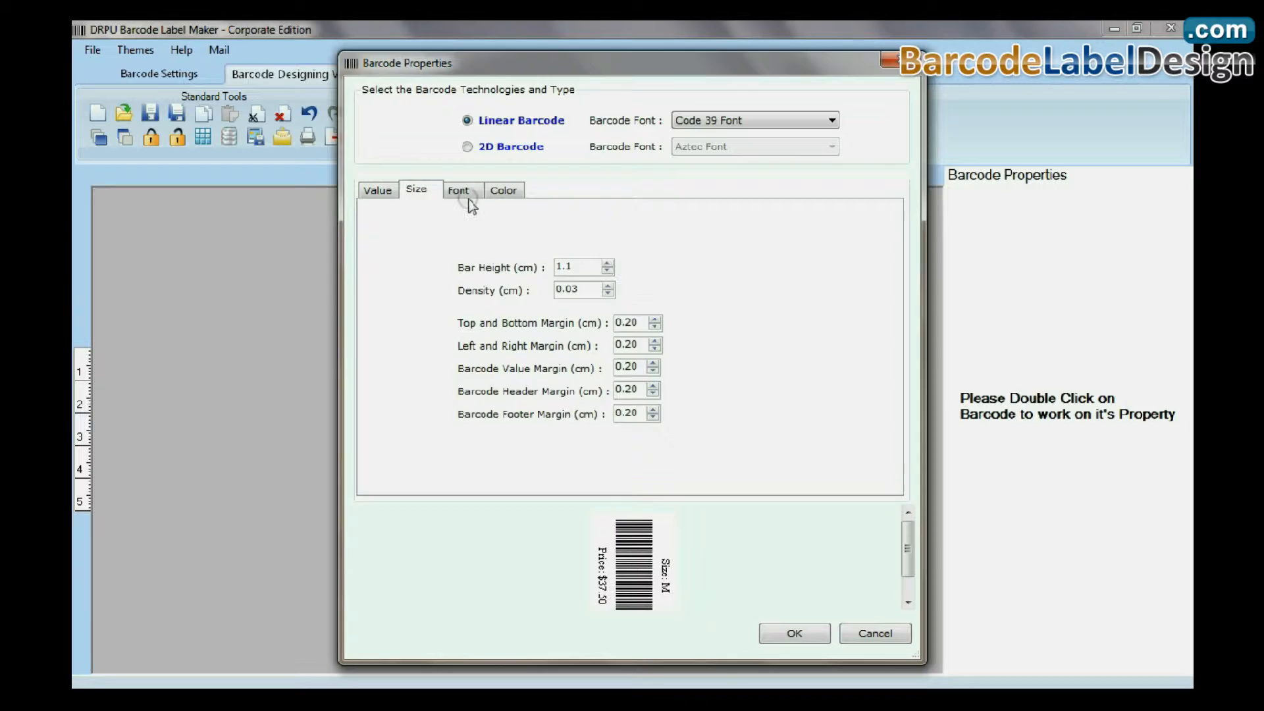
click(458, 190)
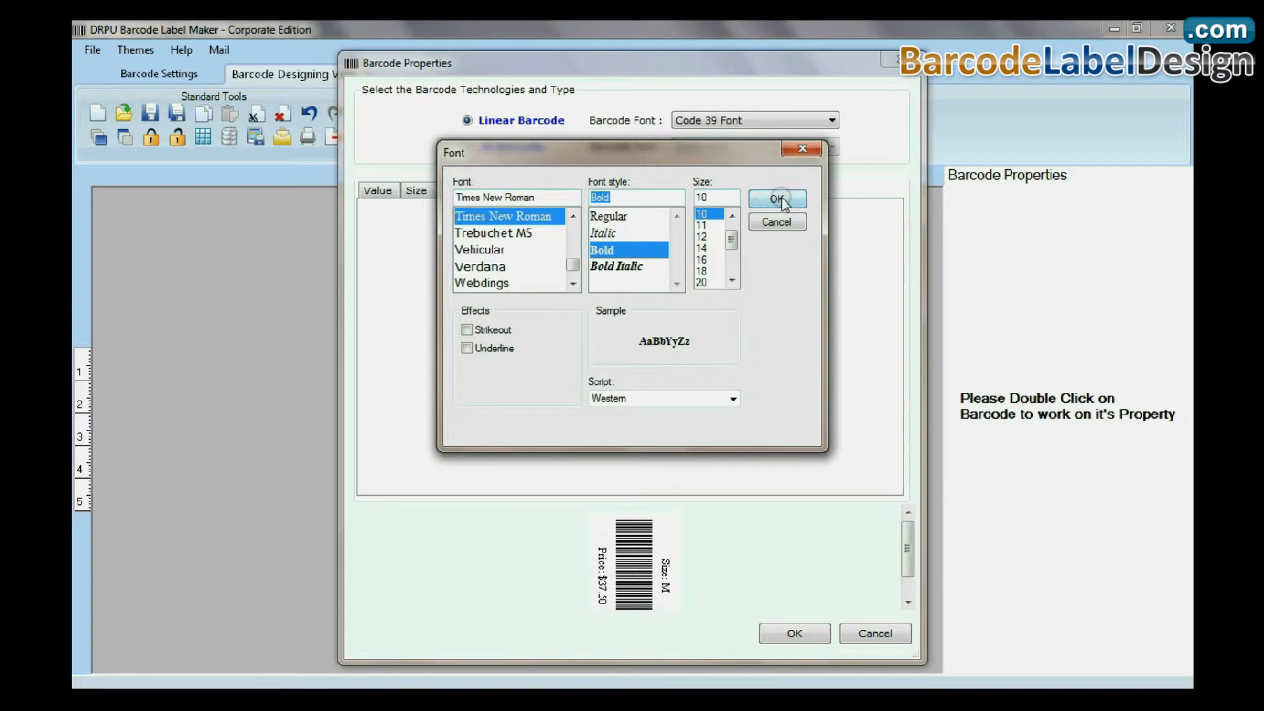
click(776, 199)
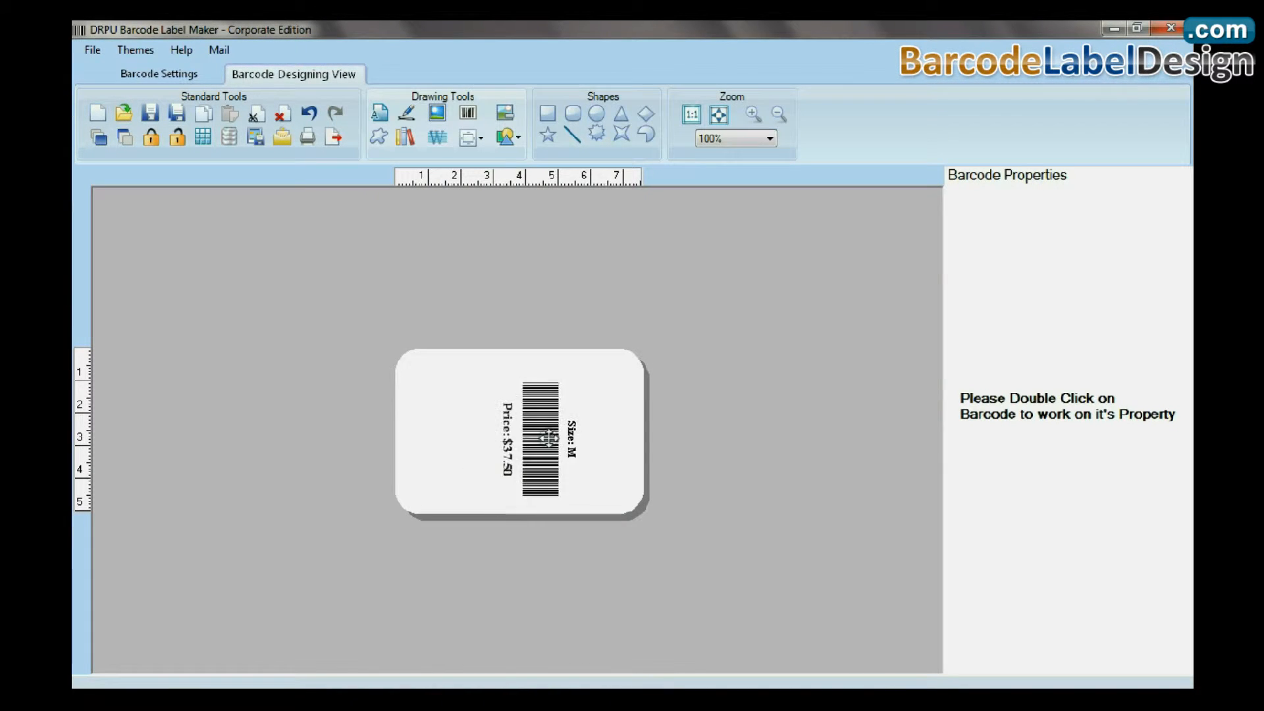
- Add a second barcode to the card and select it
double_click(452, 450)
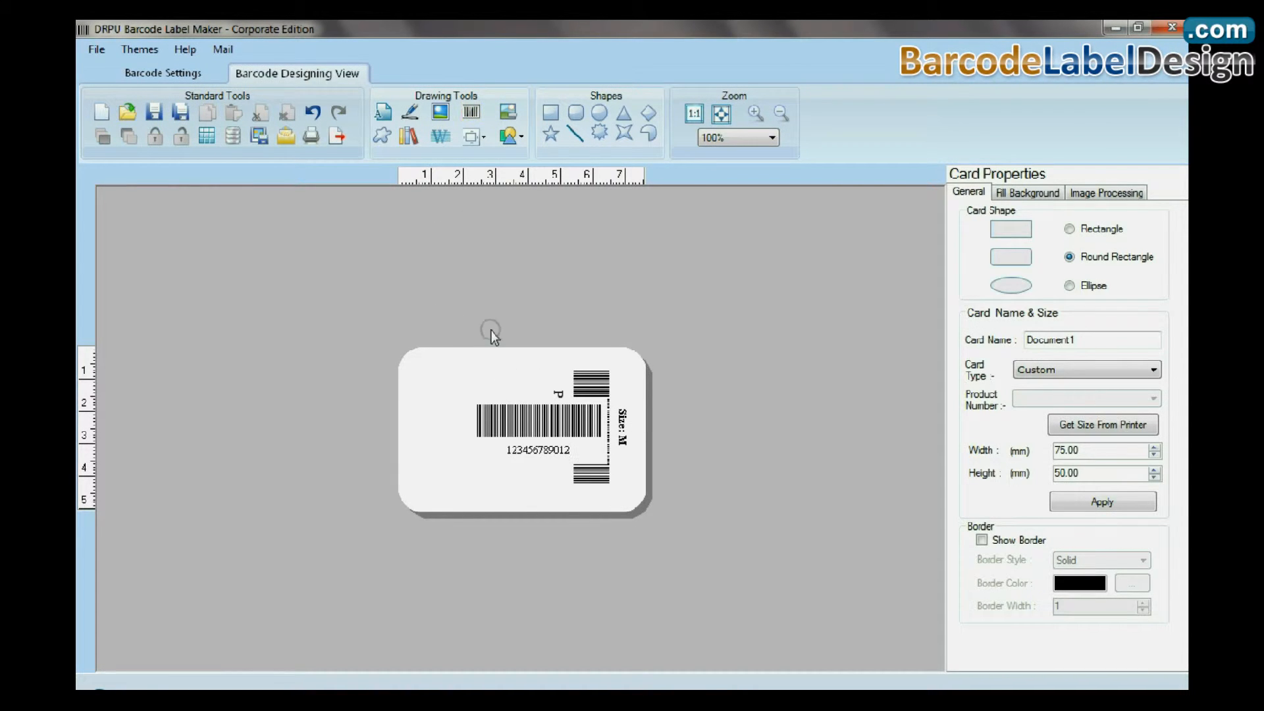
click(521, 415)
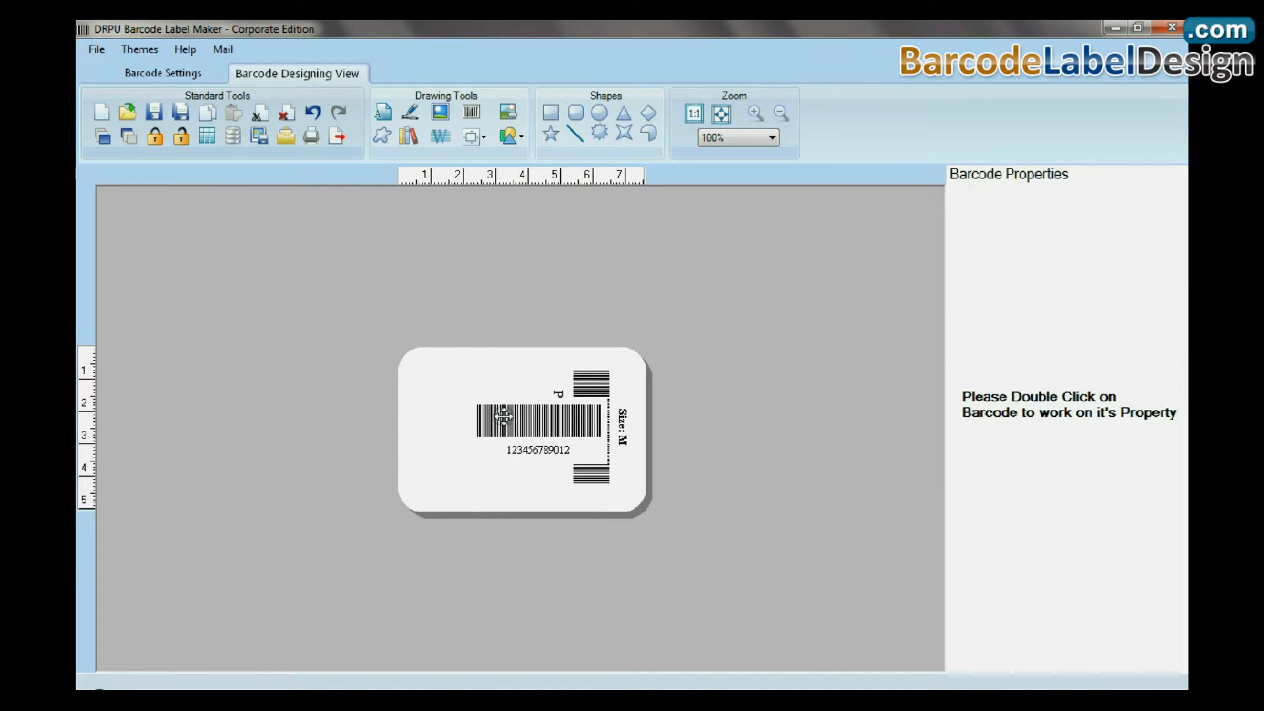
- Make the second barcode a rotated EAN13 headed 'Batch no.: 46WN', then target the ZDesigner printer for 2 labels
double_click(536, 427)
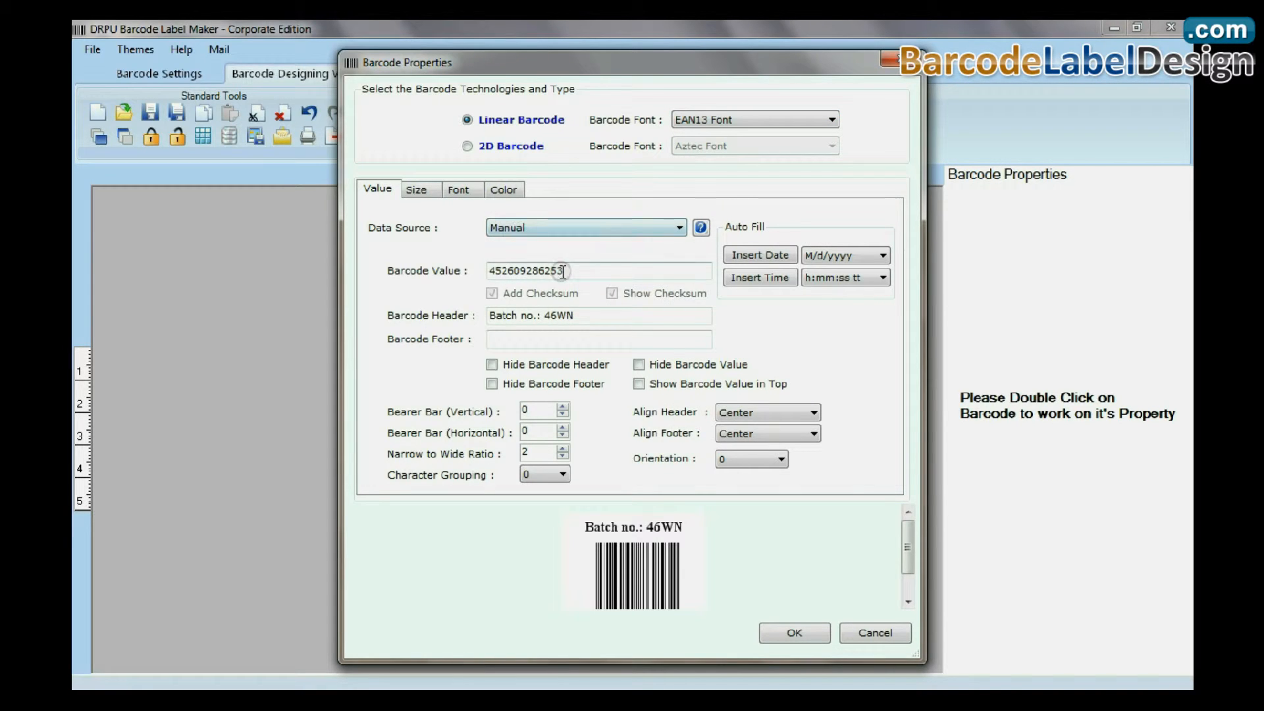
click(779, 458)
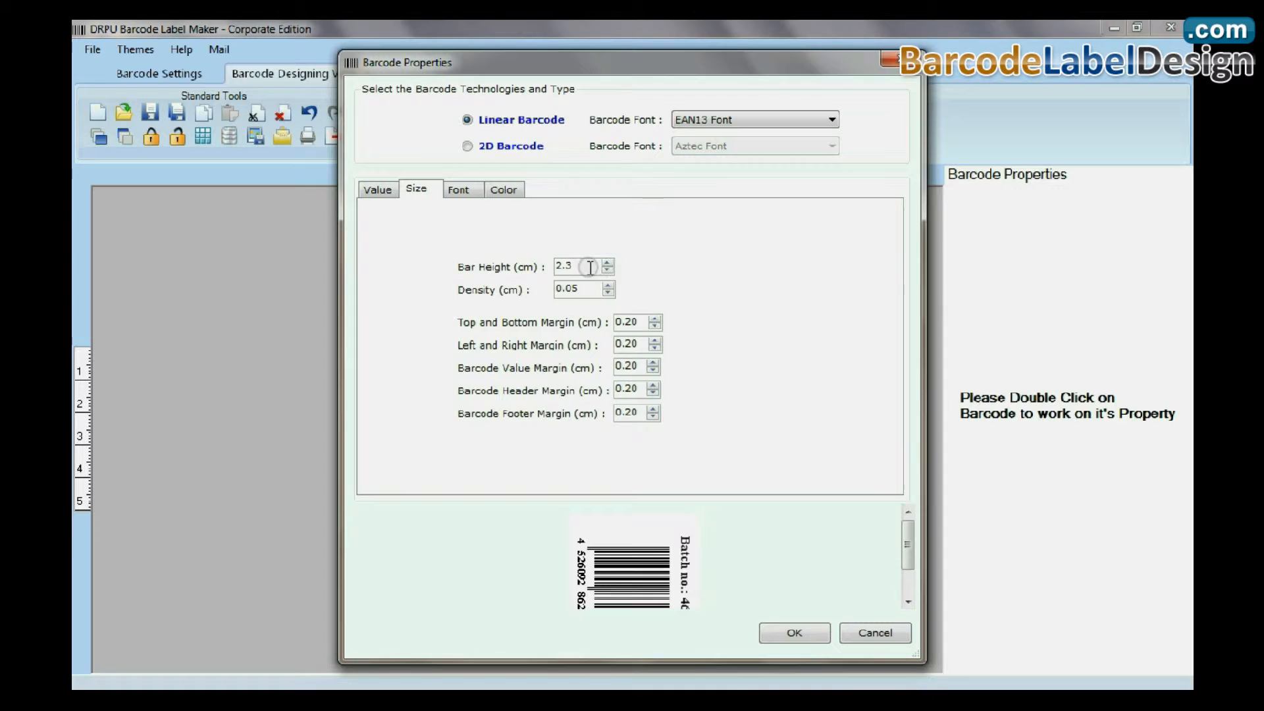
click(457, 188)
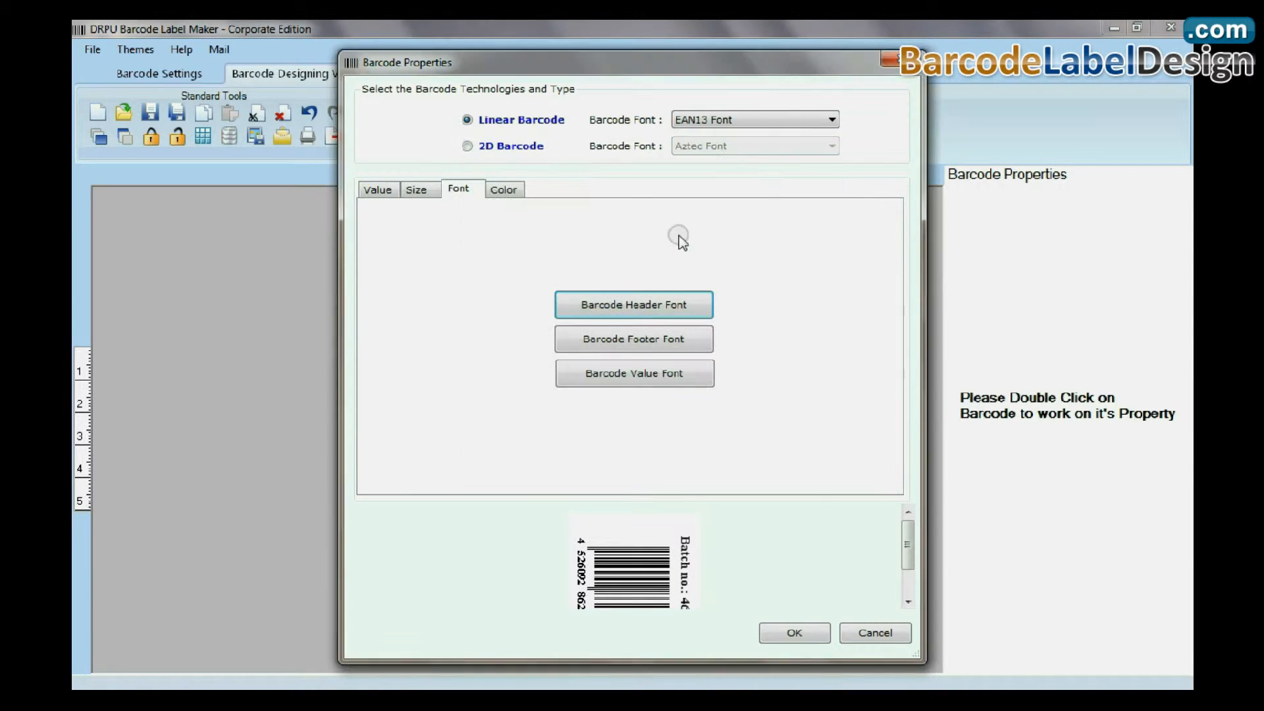
click(792, 634)
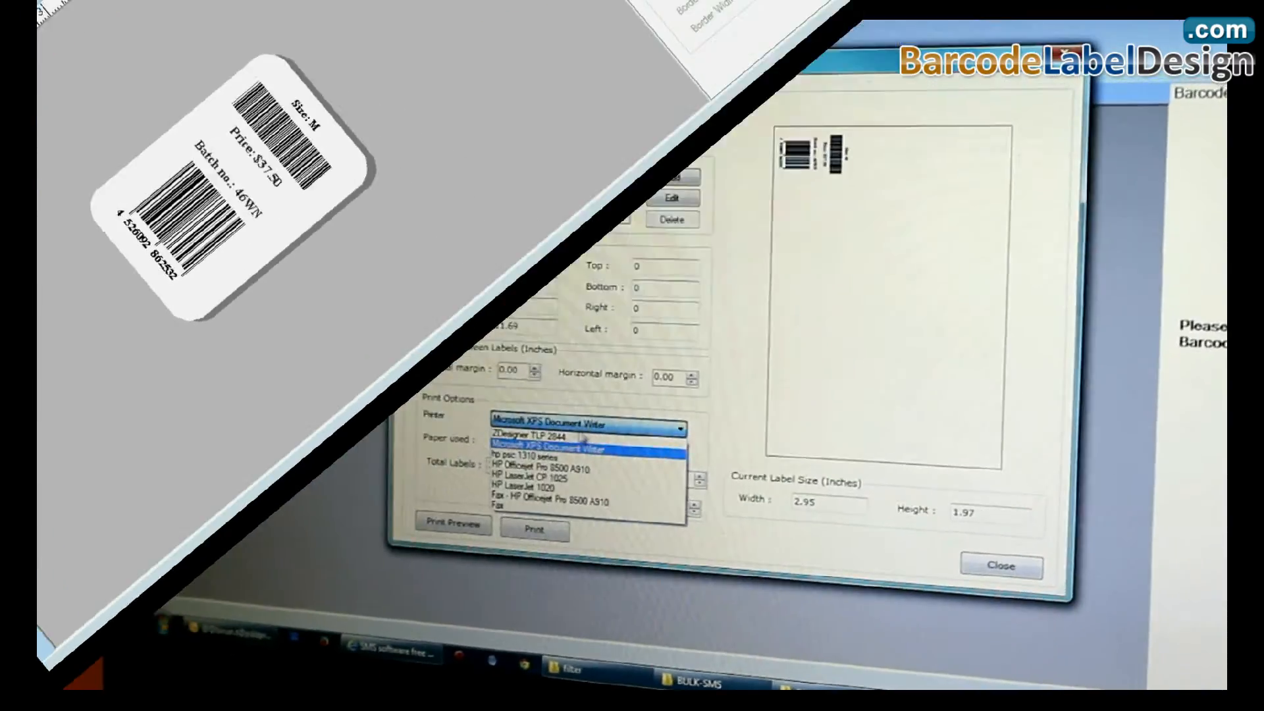
click(532, 435)
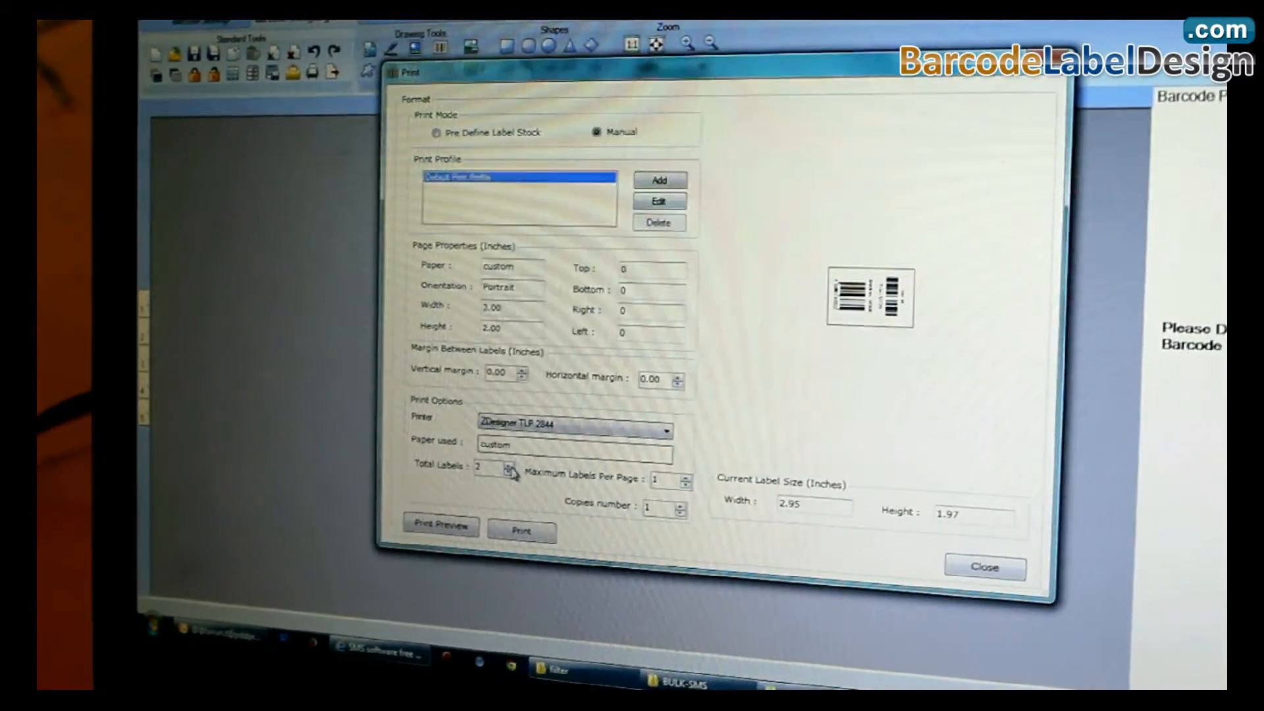